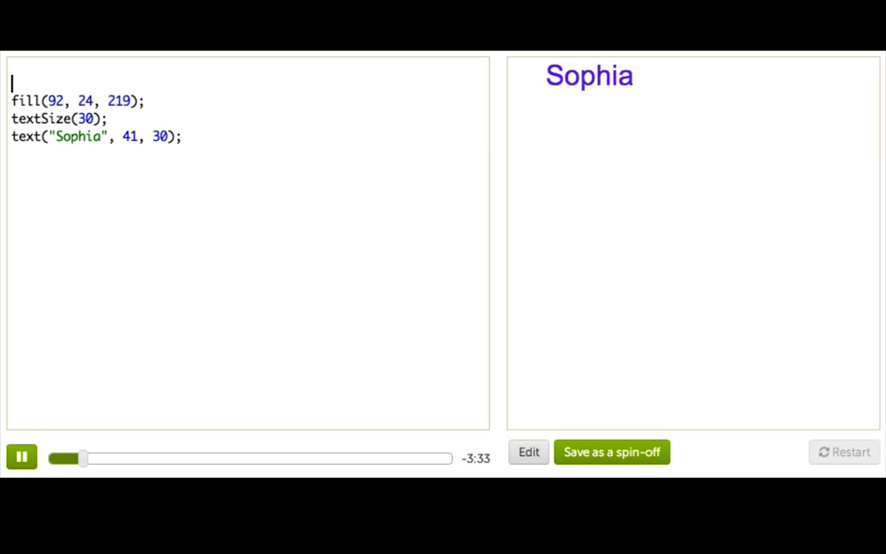
Add the comment '// string = text' at the top of the code.
{"action": "type", "text": "// string = text"}
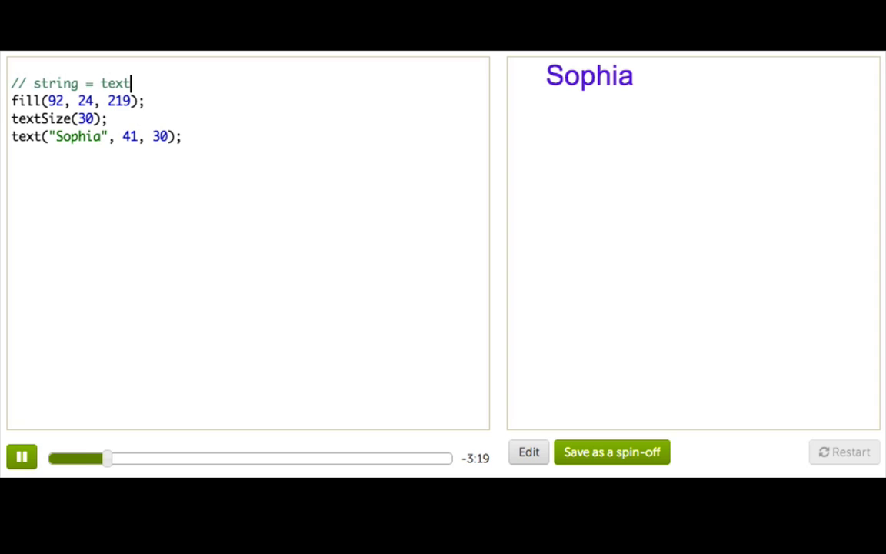
Declare var myName = "Sophia"; above the drawing code.
{"action": "type", "text": "var my"}
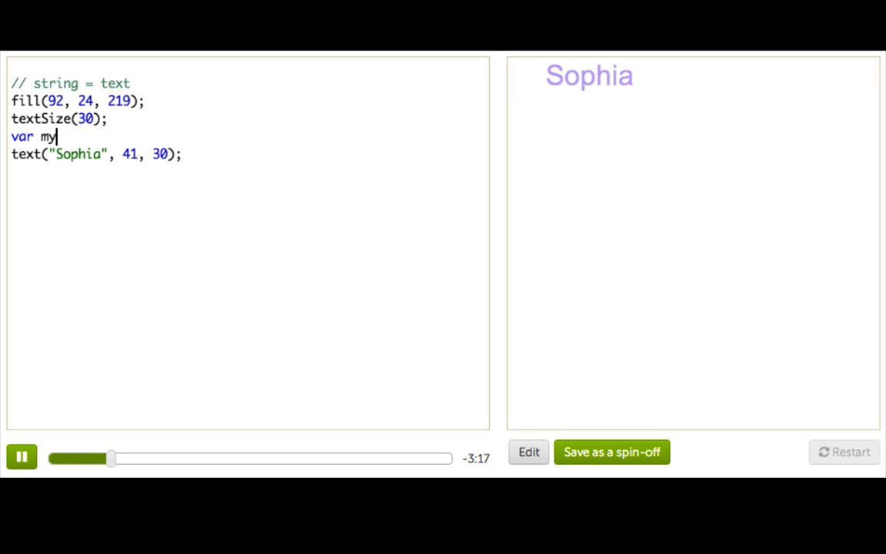
{"action": "type", "text": "Name = \""}
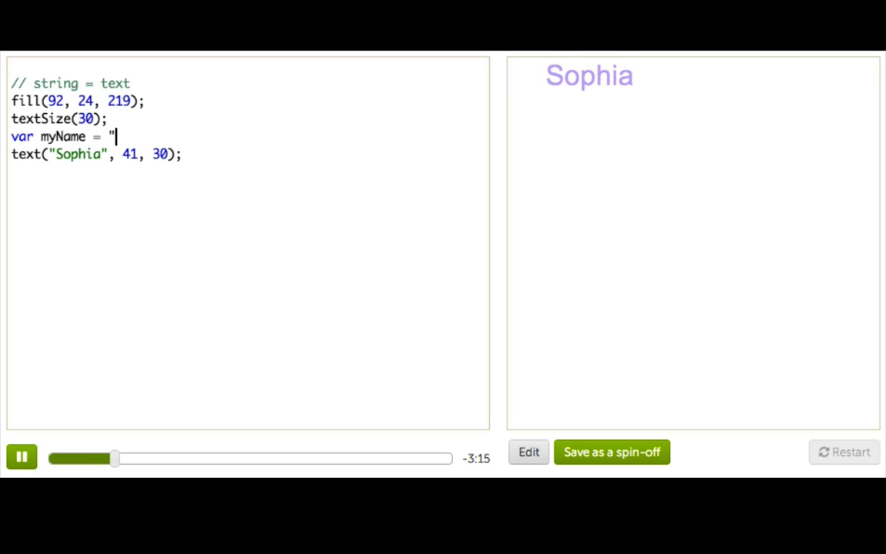
{"action": "type", "text": "Sophia\";"}
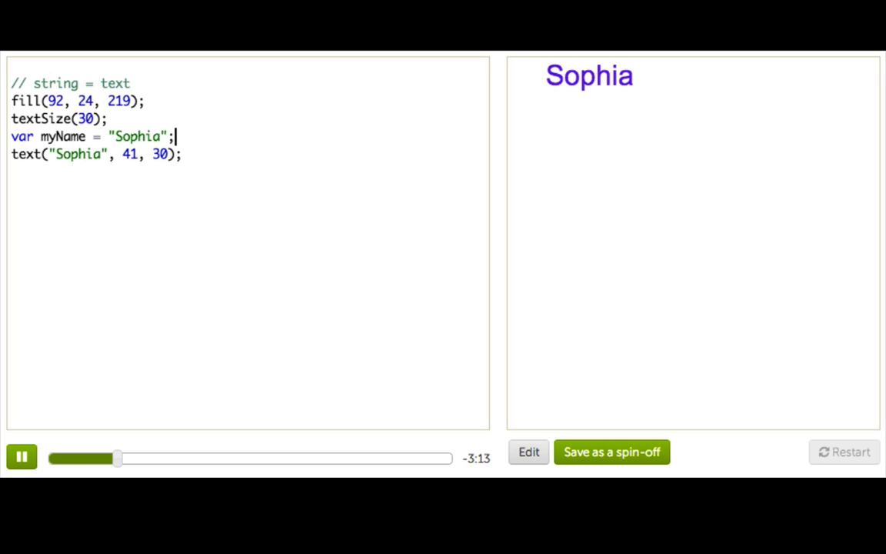
Draw myName in text() three times at y 30, 60 and 90, then retype its value.
{"action": "double_click", "coordinate": [63, 136]}
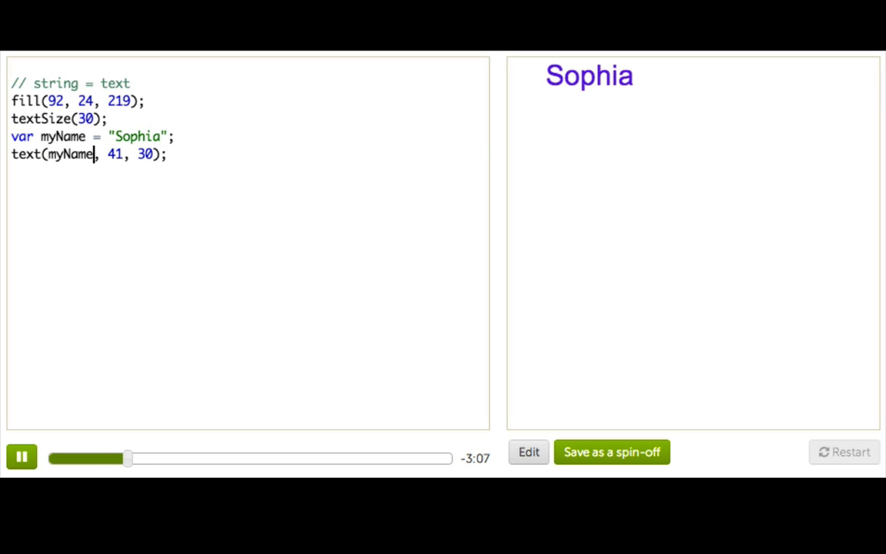
{"action": "triple_click", "coordinate": [89, 154]}
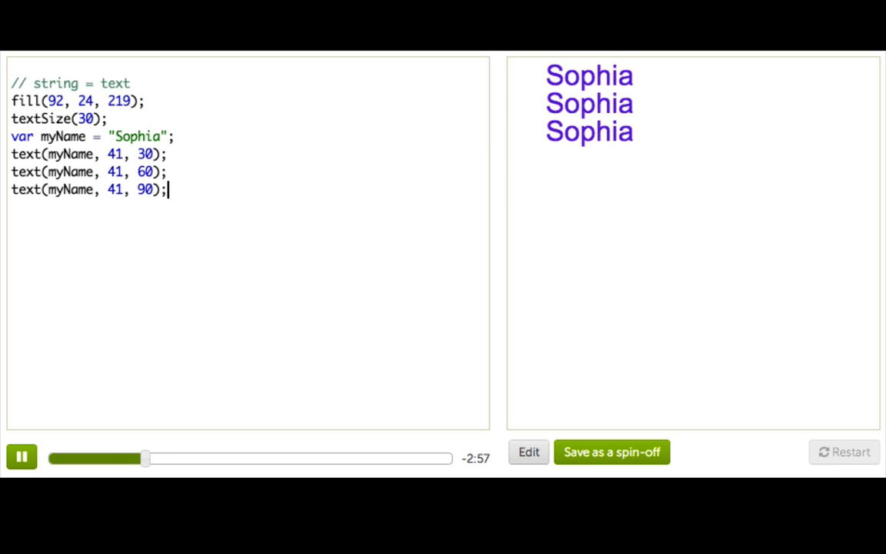
{"action": "type", "text": "You"}
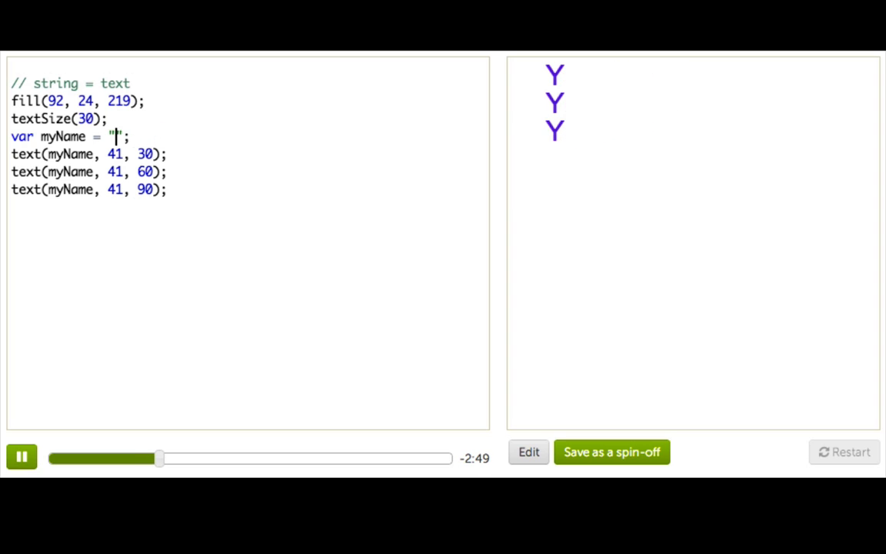
Restore myName to "Sophia" and delete the two duplicated text() lines.
{"action": "type", "text": "Sophia"}
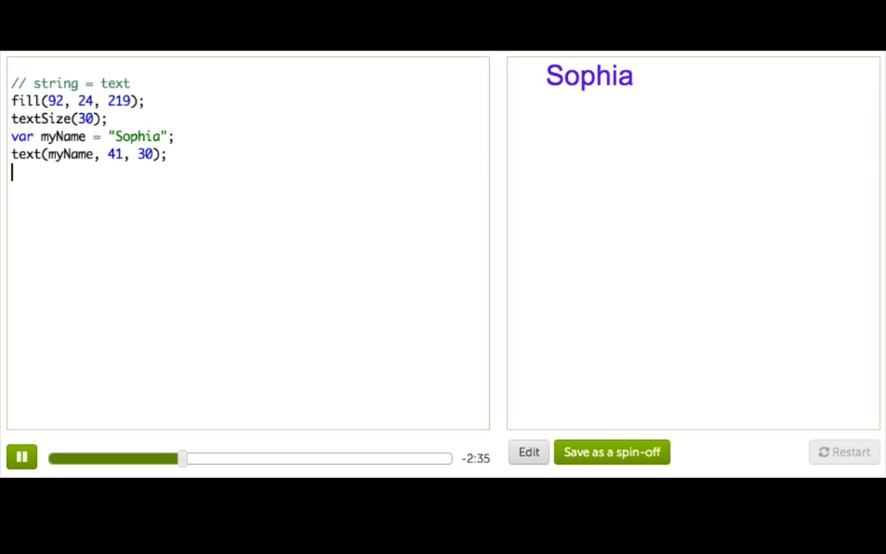
Add var message = myName + "!!!"; and draw message in the text() call.
{"action": "type", "text": "var me"}
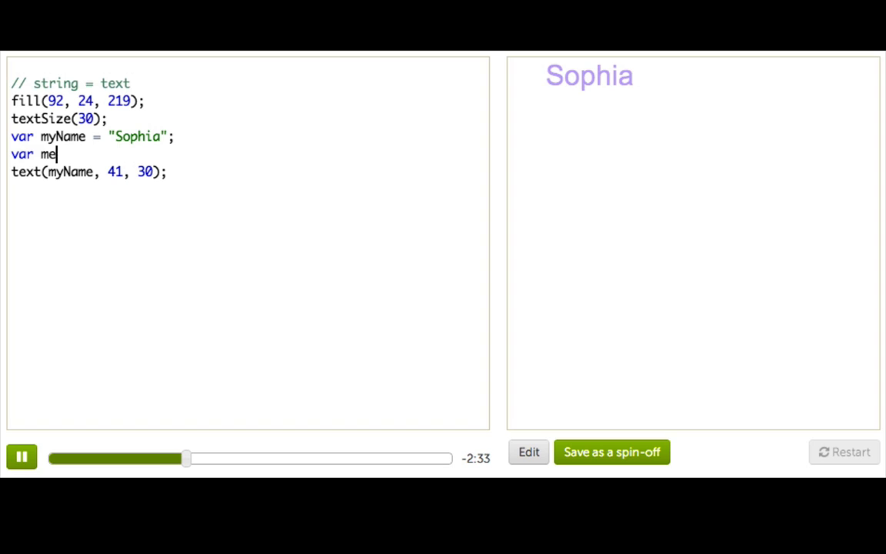
{"action": "type", "text": "ssage = myNa"}
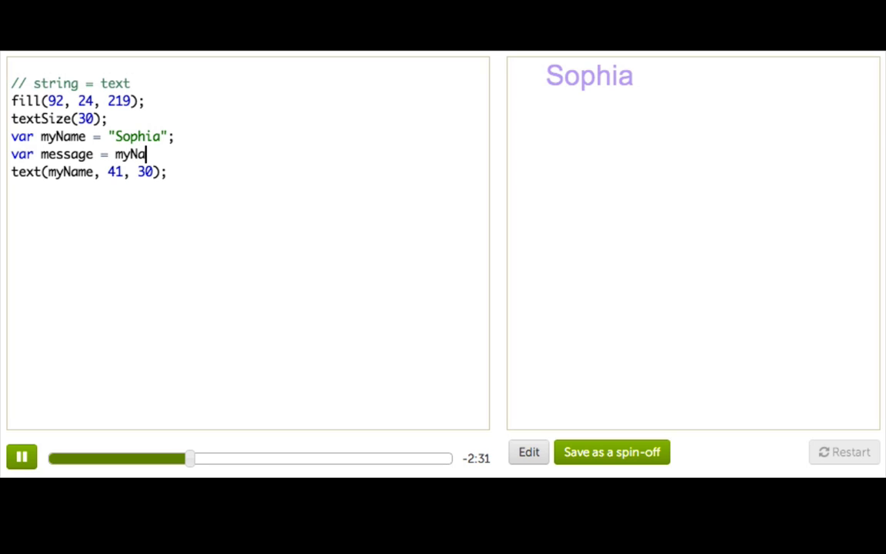
{"action": "type", "text": "+ \"!"}
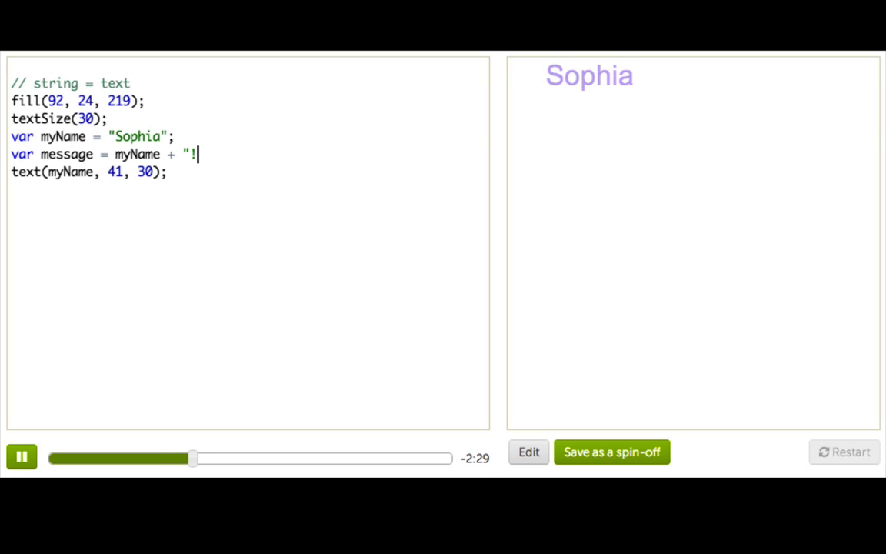
{"action": "type", "text": "!!\";"}
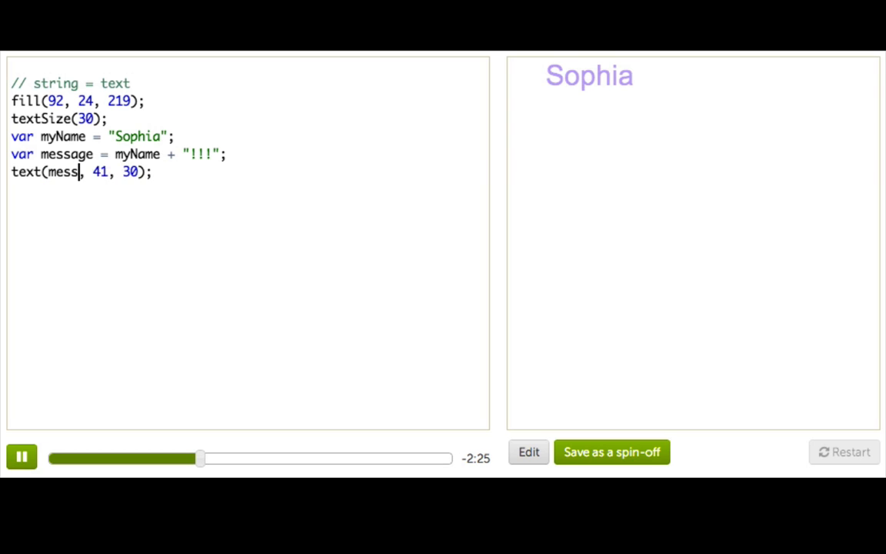
{"action": "type", "text": "age"}
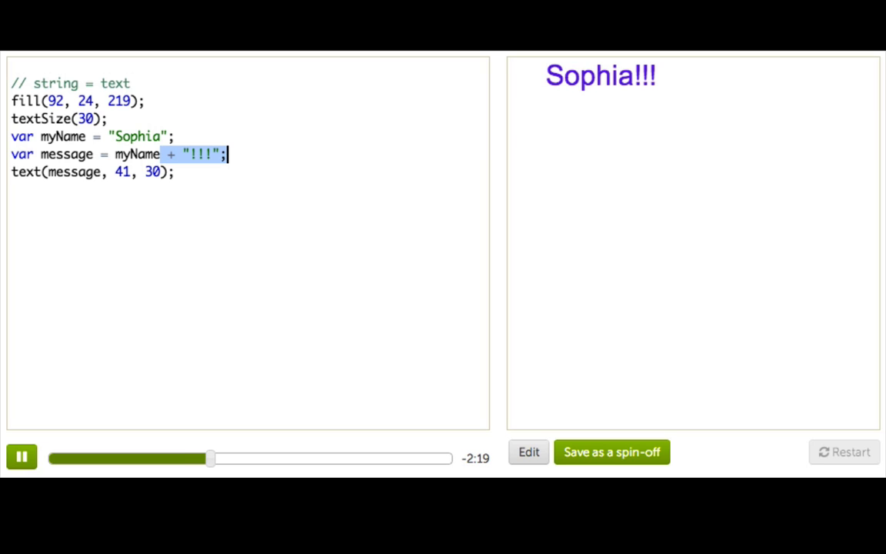
{"action": "double_click", "coordinate": [137, 154]}
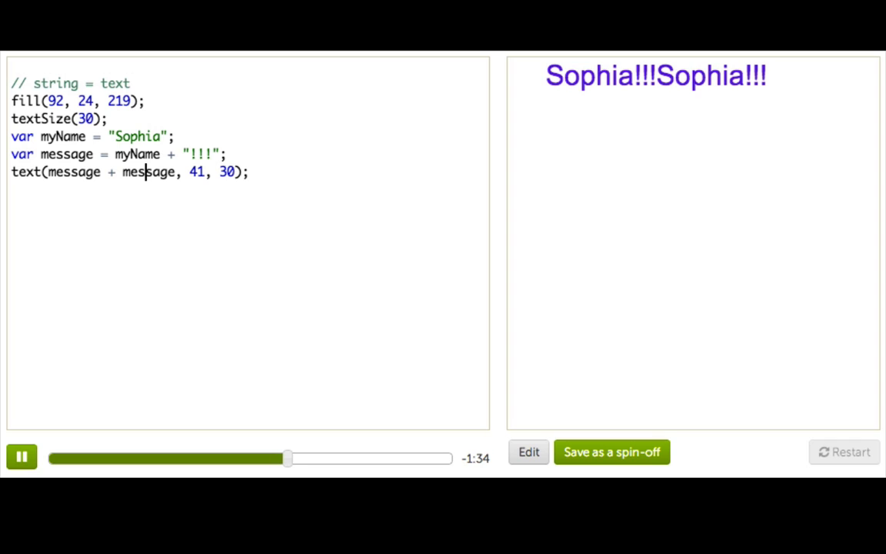
Wrap the drawing lines in var draw = function() { ... }; and draw message at mouseX, mouseY.
{"action": "double_click", "coordinate": [147, 172]}
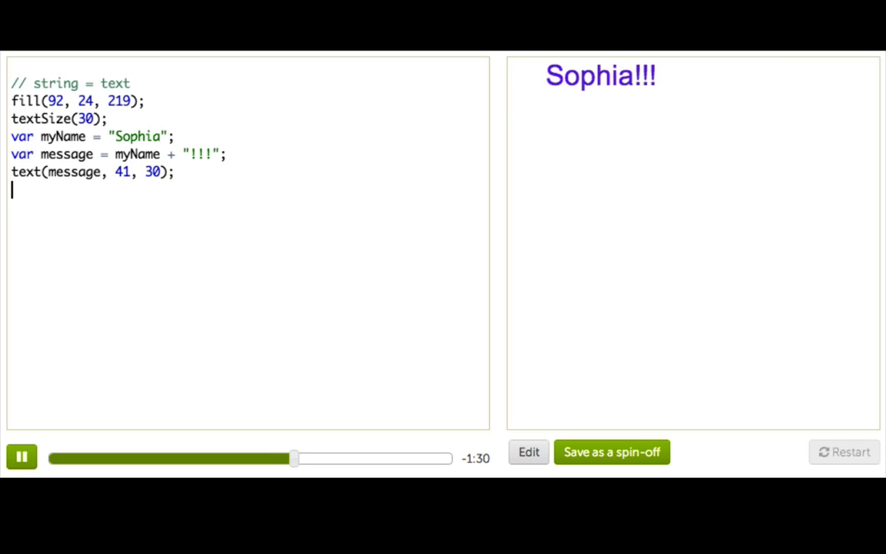
{"action": "type", "text": "var draw = function() {"}
{"action": "type", "text": "};"}
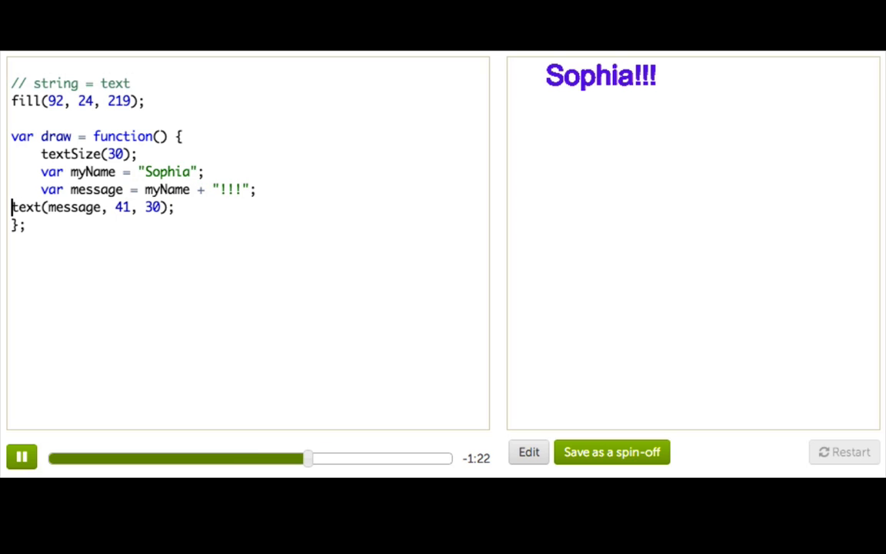
{"action": "double_click", "coordinate": [152, 206]}
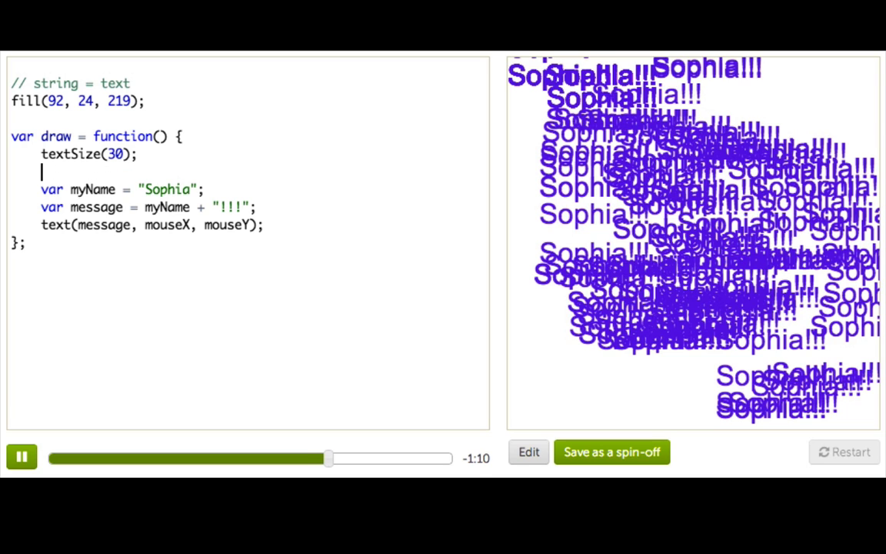
Add background(0, 238, 255); inside draw so the canvas clears each frame.
{"action": "type", "text": "background(255, 0, 0);"}
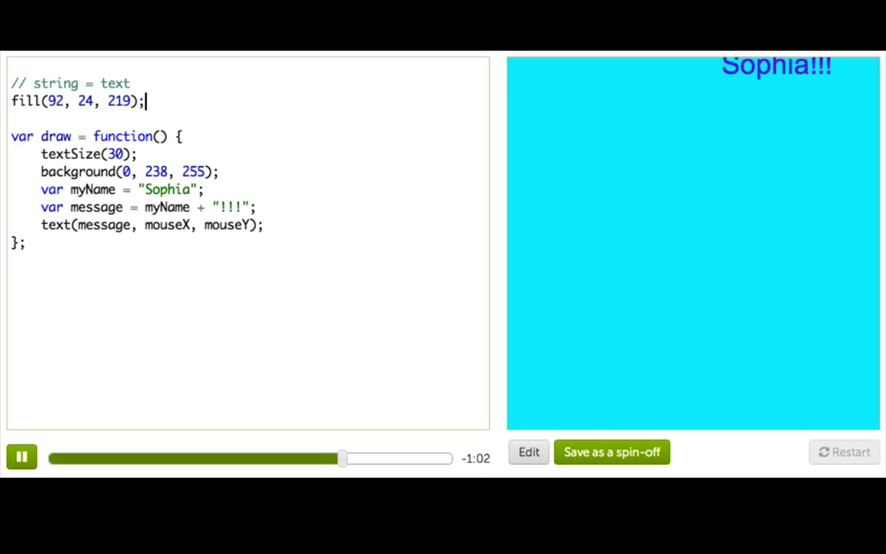
{"action": "mouse_move", "coordinate": [718, 211]}
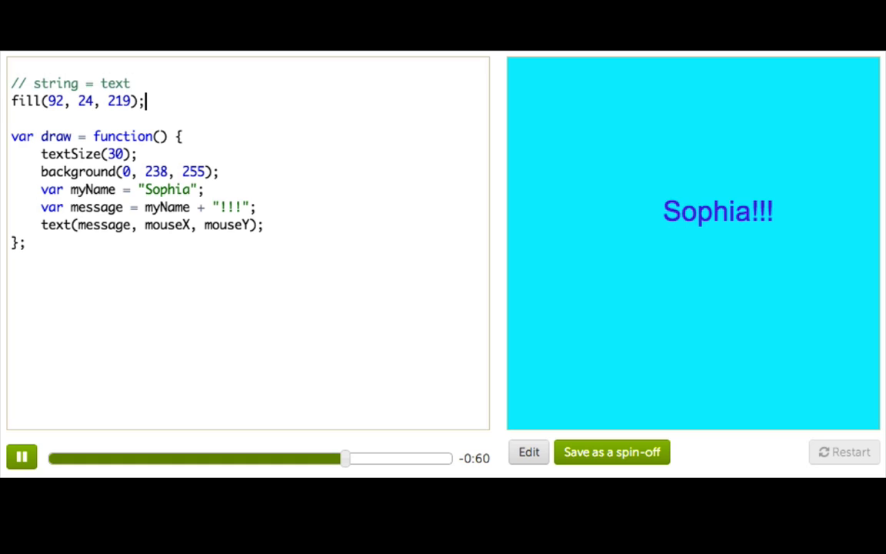
{"action": "mouse_move", "coordinate": [704, 279]}
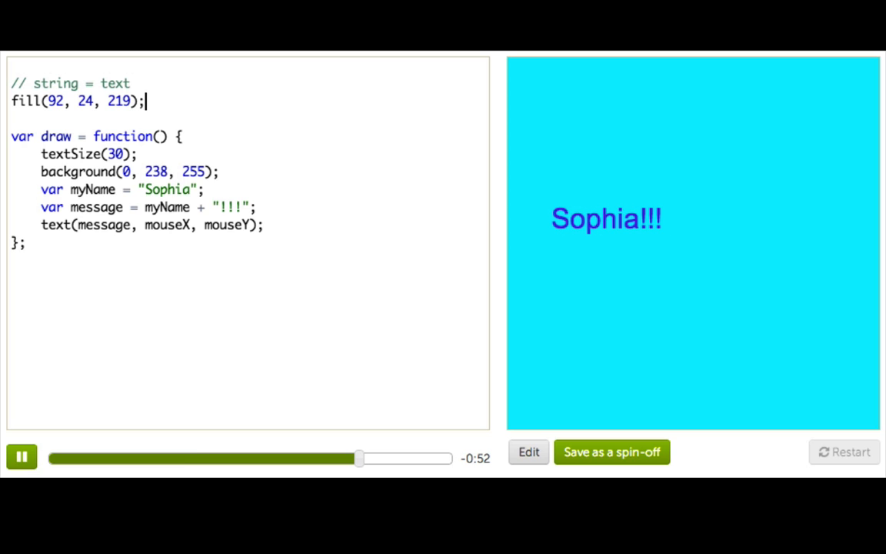
{"action": "double_click", "coordinate": [114, 153]}
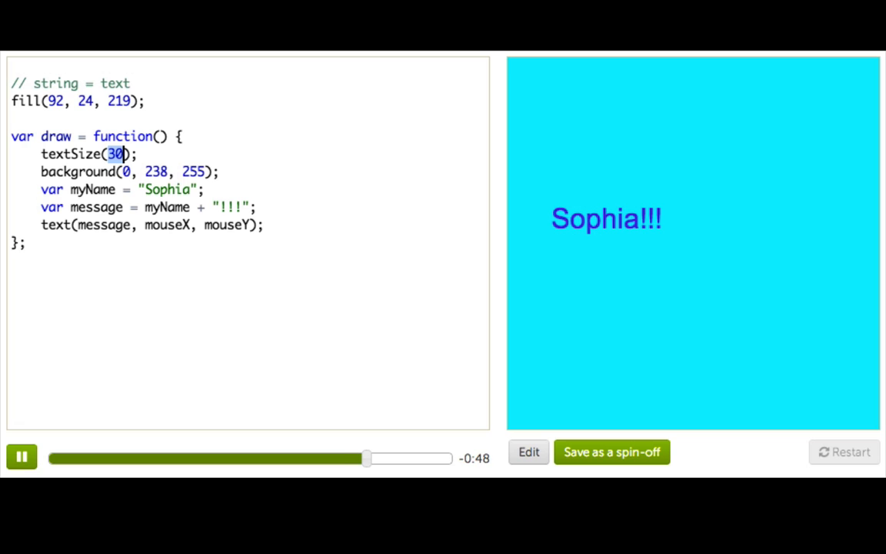
Declare var howBig = 30;, increment it with howBig = howBig + 1;, and use textSize(howBig).
{"action": "type", "text": "var how"}
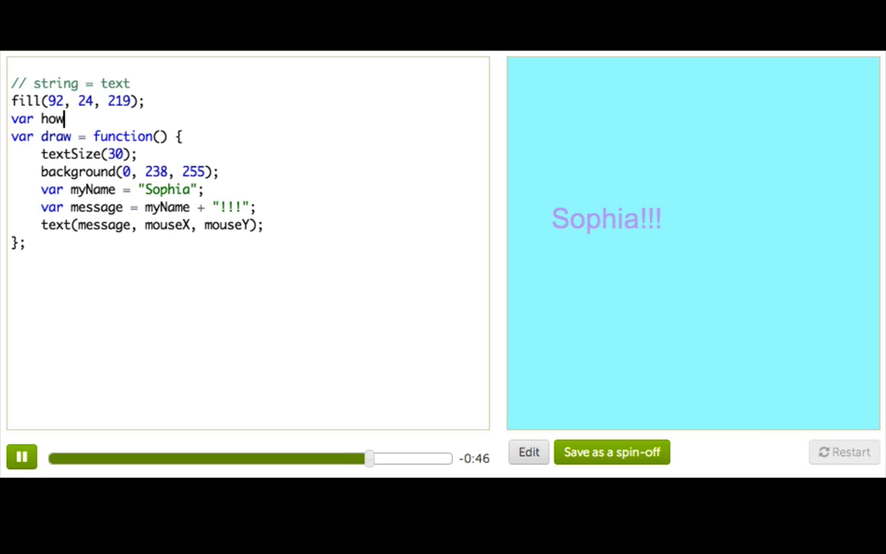
{"action": "type", "text": "Big = 30;"}
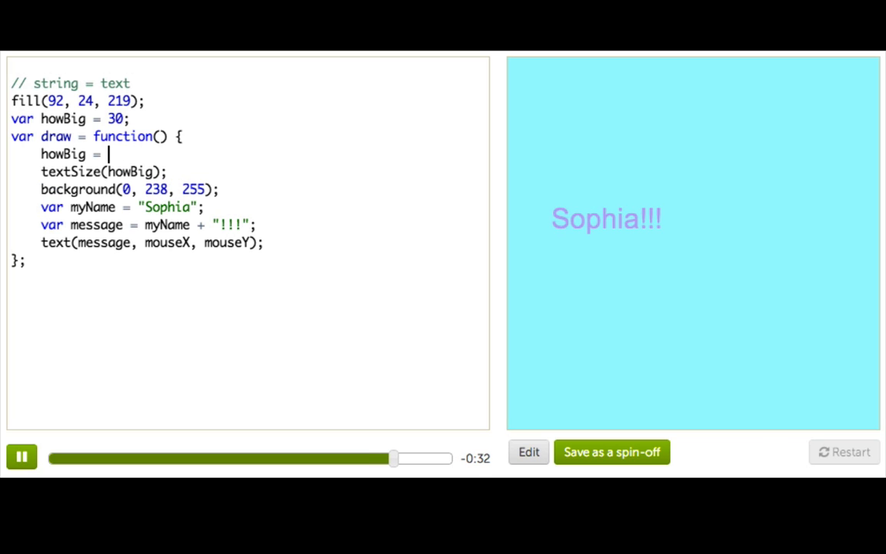
{"action": "type", "text": "howBig +"}
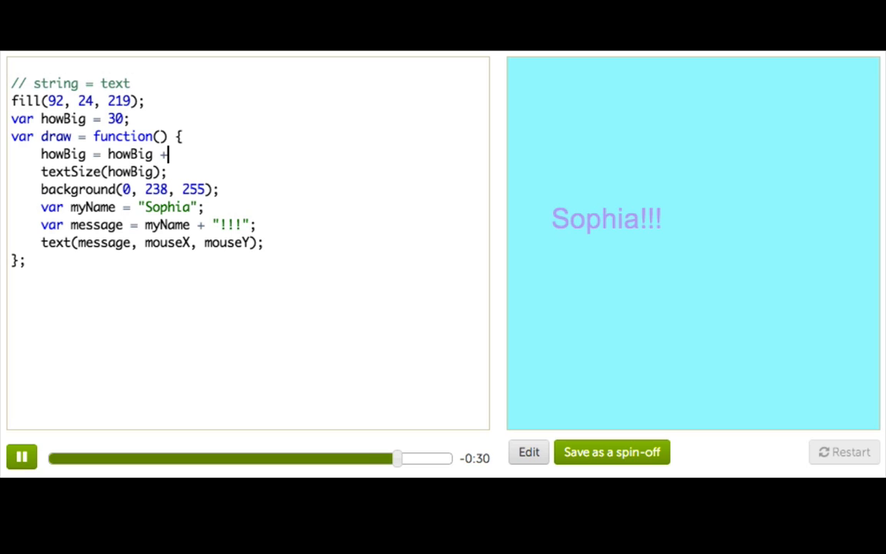
{"action": "type", "text": "1;"}
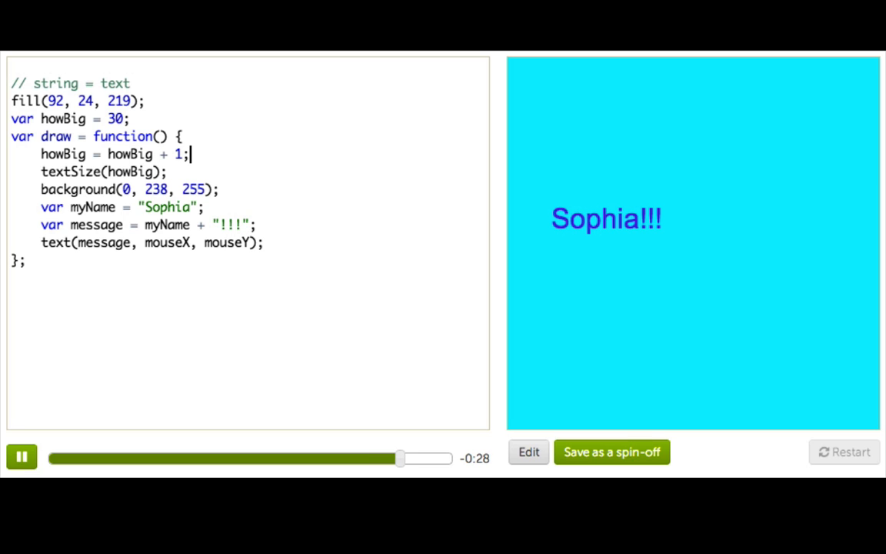
{"action": "double_click", "coordinate": [130, 154]}
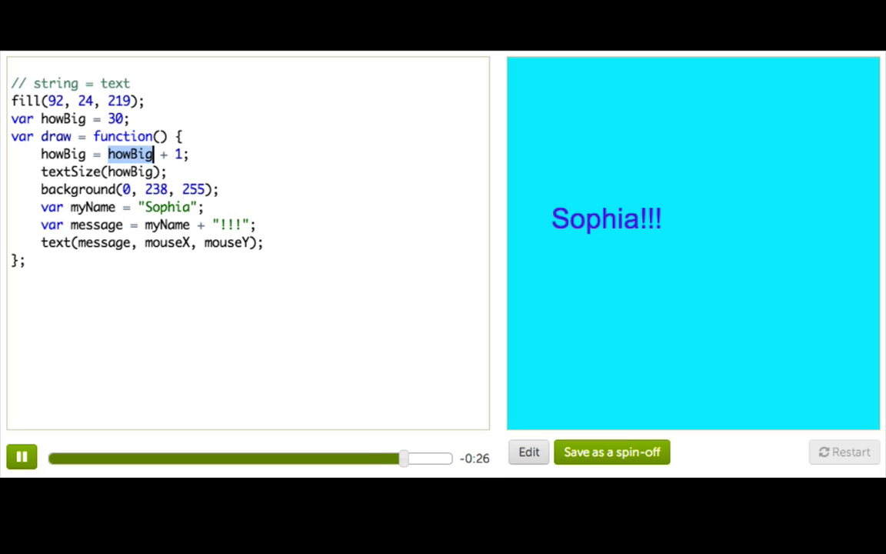